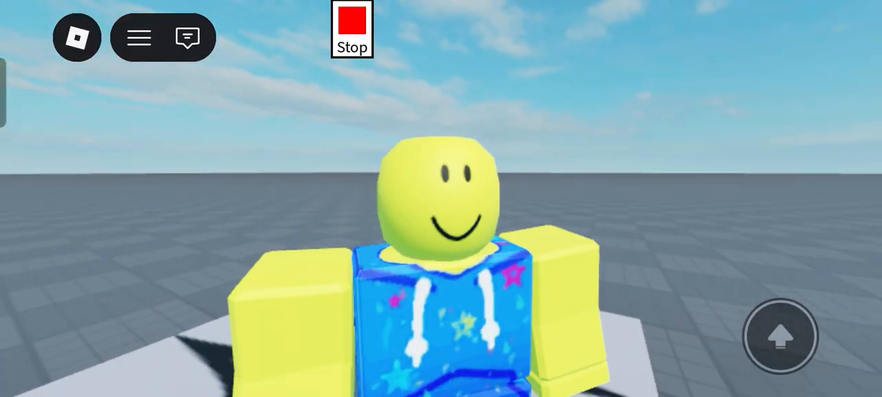
Stop the running test and expand ReplicatedStorage to show ClientAction, starting an insert there
left_click(351, 29)
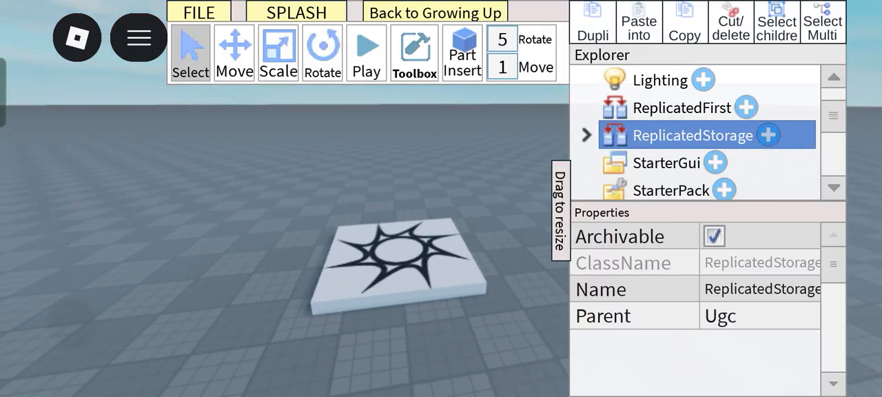
left_click(585, 135)
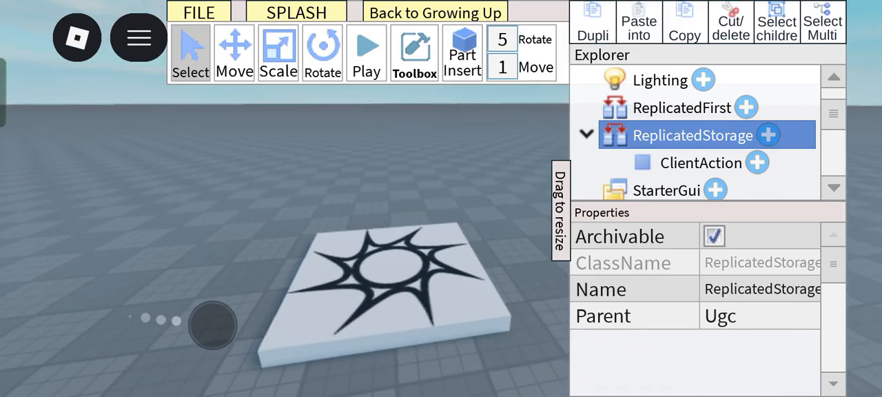
left_click(709, 107)
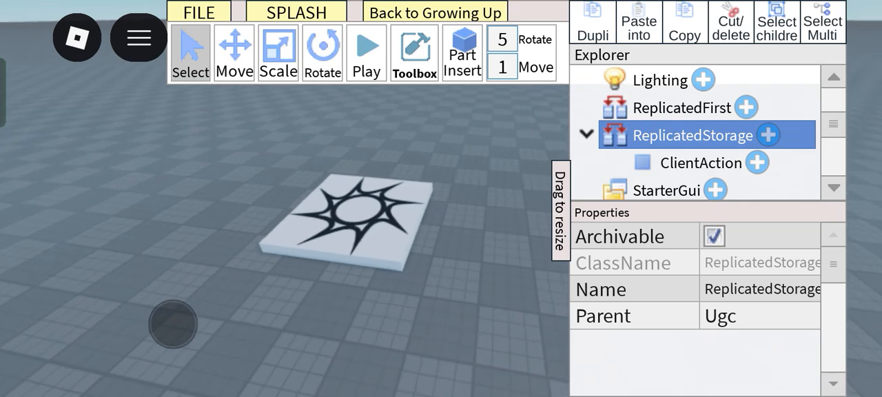
left_click(769, 134)
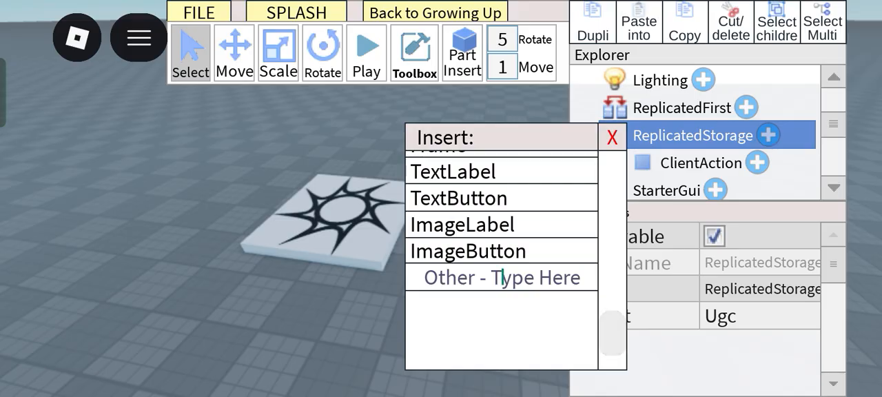
Insert a RemoteEvent into ReplicatedStorage and begin renaming it, typing 'Pl'
left_click(501, 276)
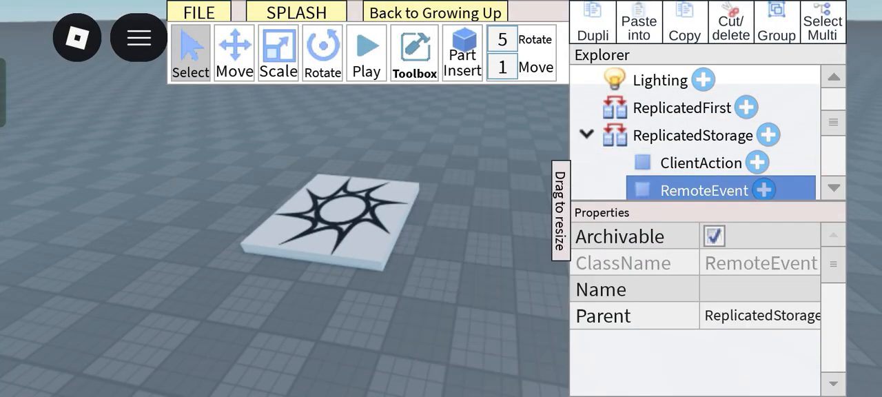
left_click(757, 288)
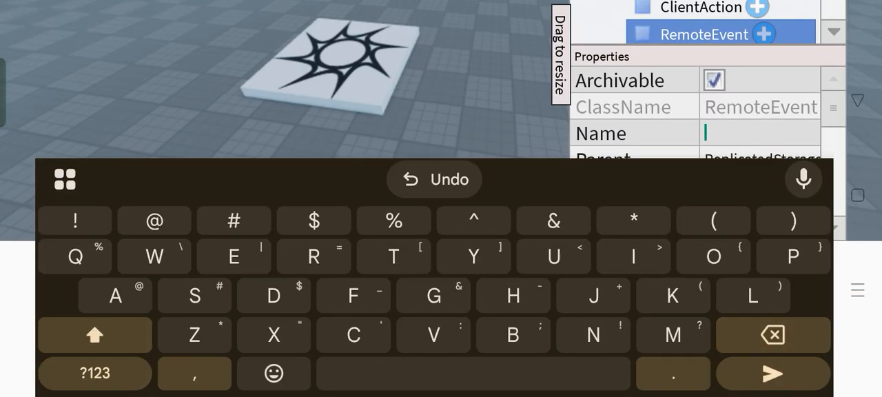
type("Pl")
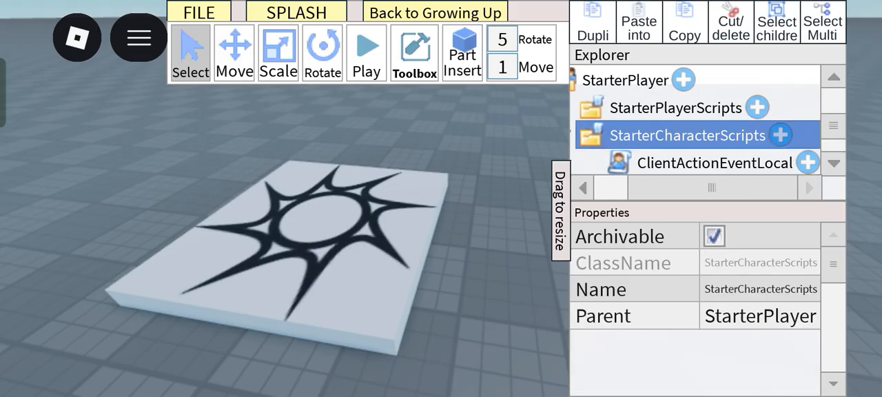
Paste the animation code into a new LocalScript and confirm Smooth PlaybackMode with Sine easing
left_click(806, 163)
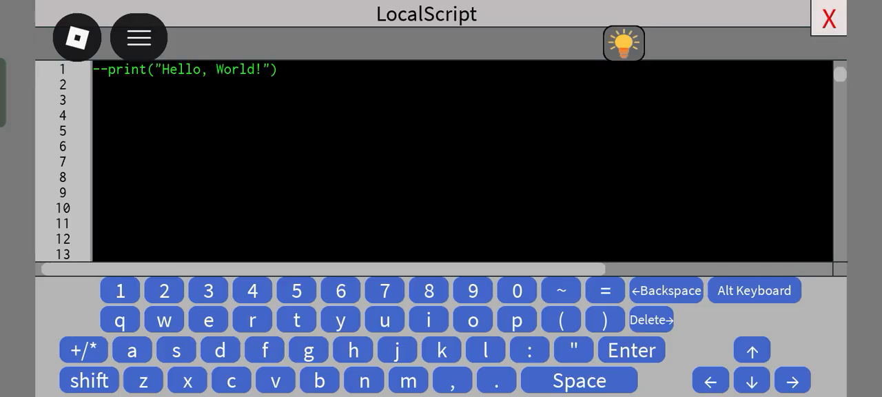
left_click(623, 43)
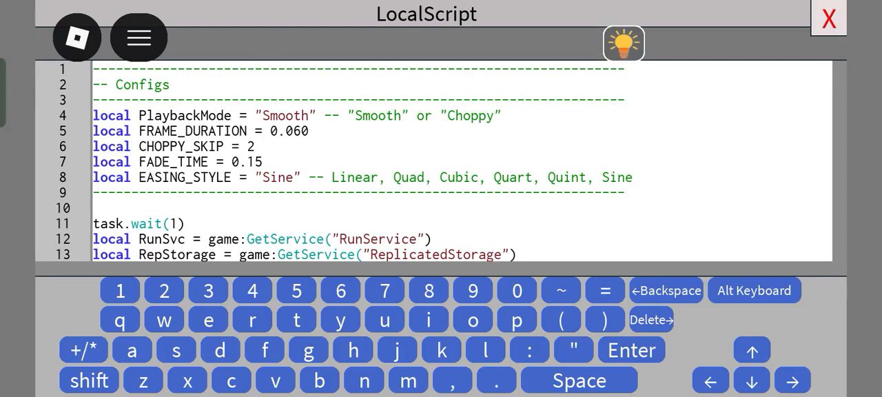
scroll("down", 3)
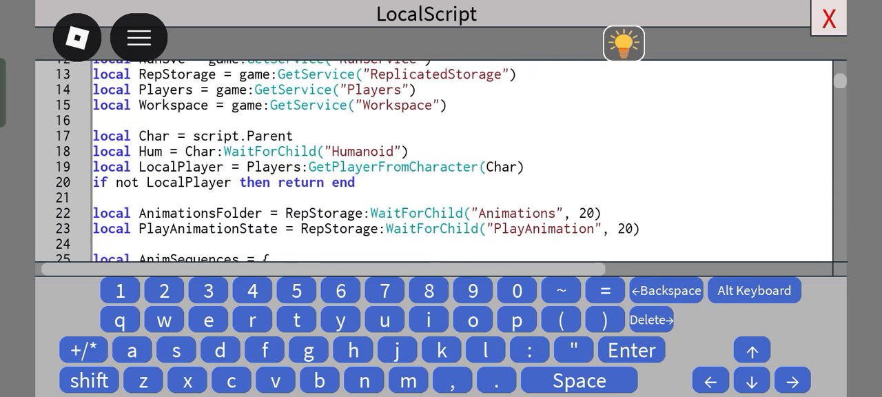
scroll("up", 3)
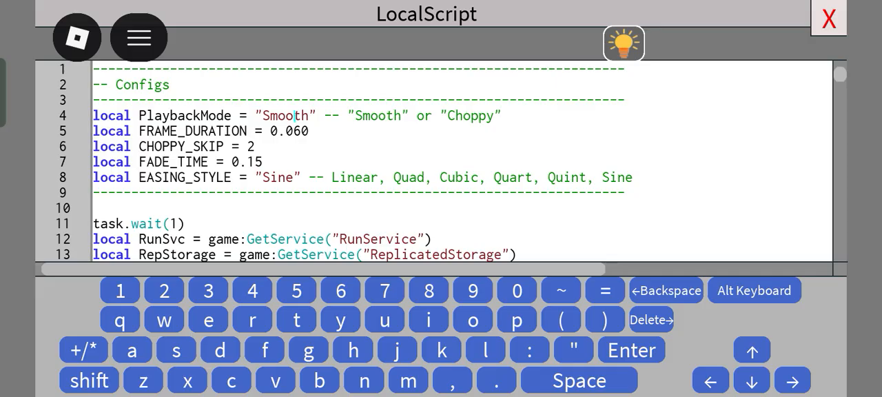
left_click(256, 146)
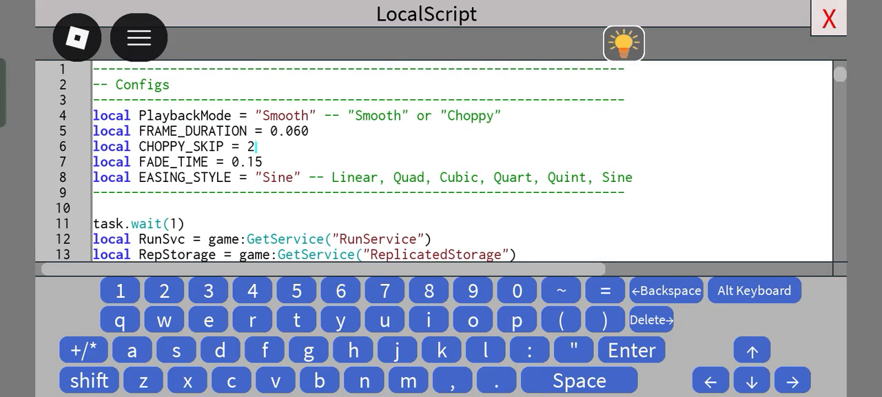
scroll("down", 3)
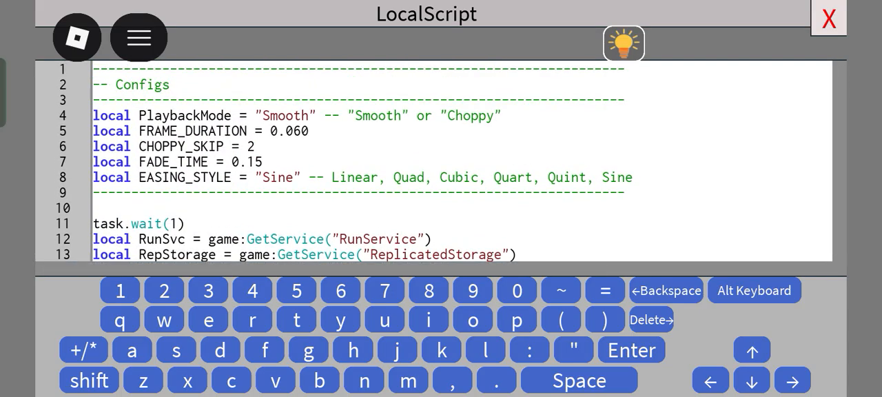
Close the local script editor and insert a plain Script from the script catalogue
left_click(828, 18)
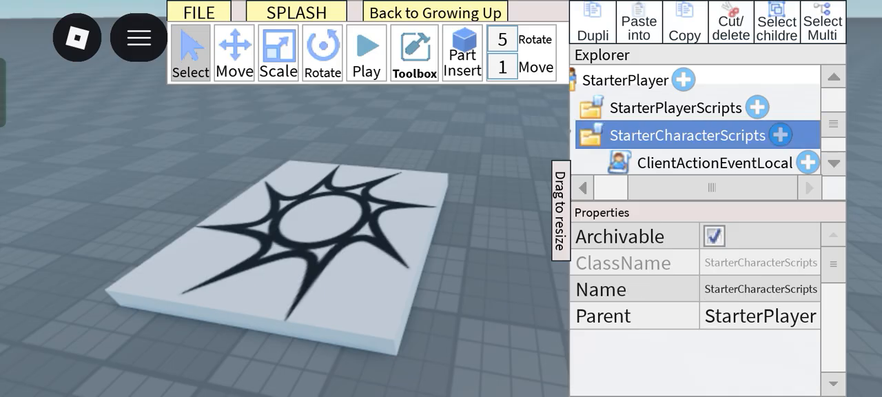
left_click(715, 163)
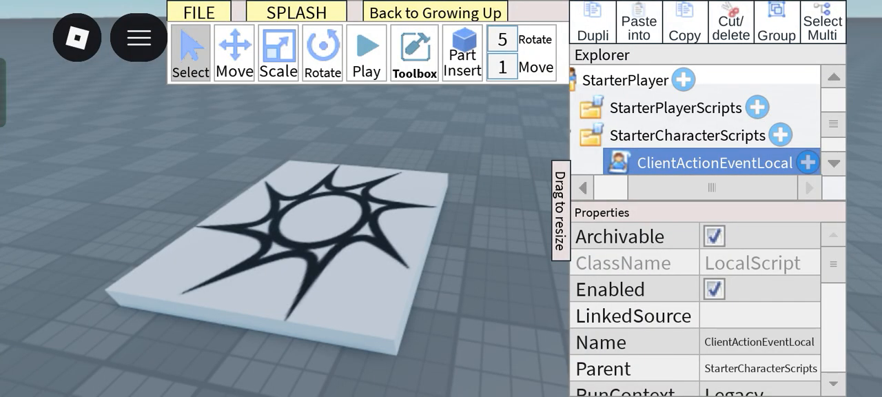
left_click(696, 135)
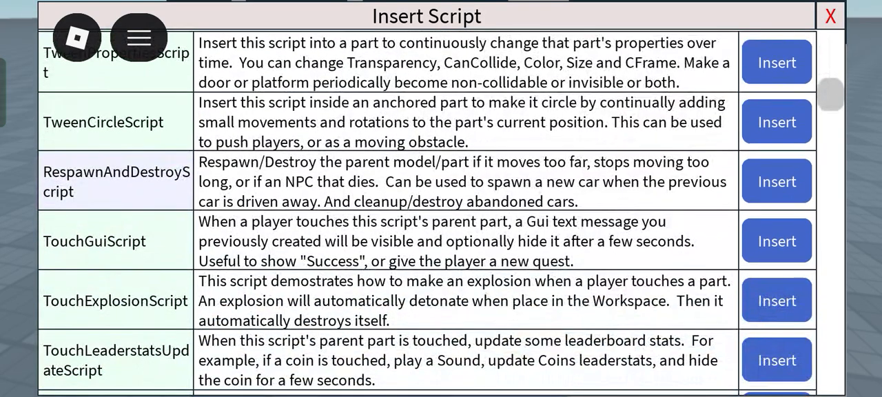
scroll("down", 3)
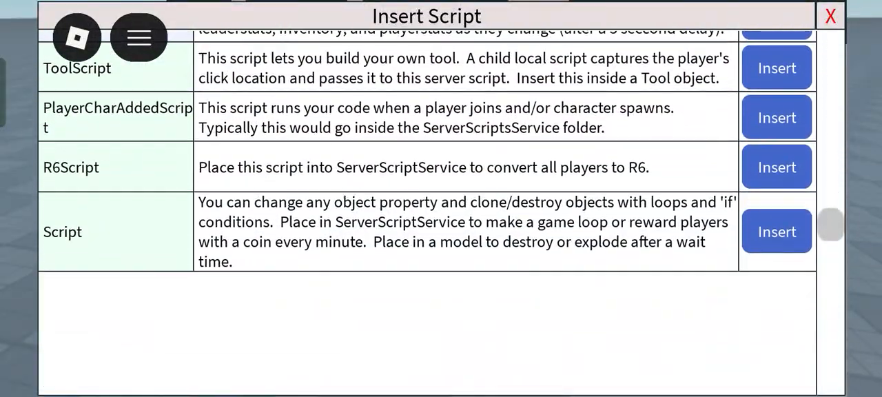
left_click(777, 232)
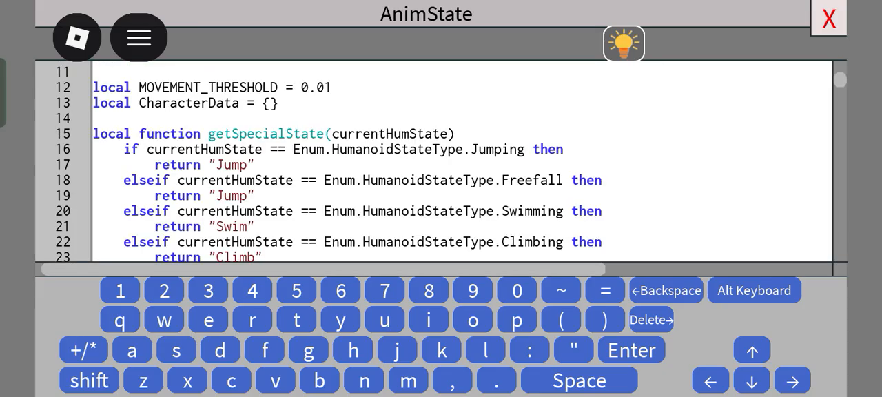
Review the AnimState code that detects jump, swim, climb and sit states
scroll("down", 3)
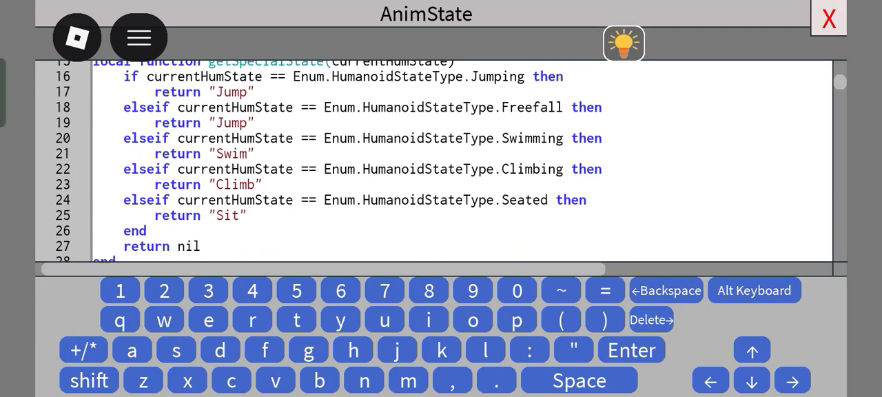
scroll("up", 3)
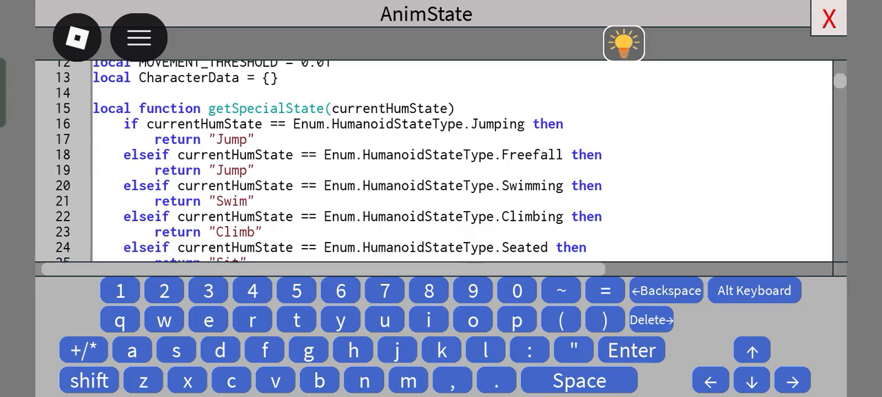
scroll("down", 3)
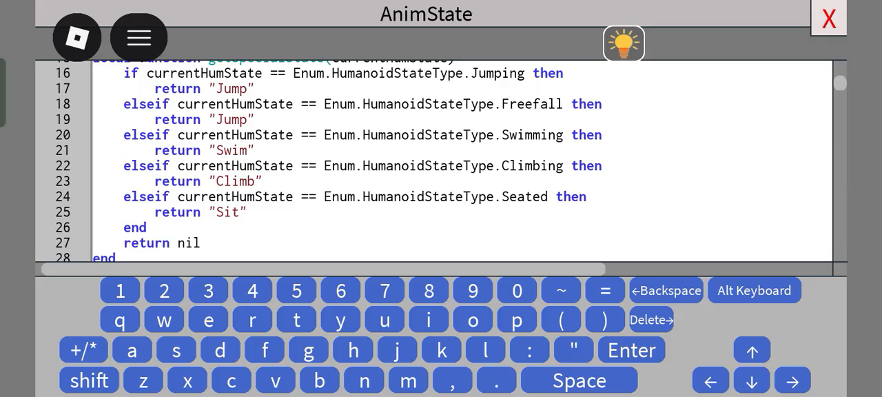
scroll("up", 3)
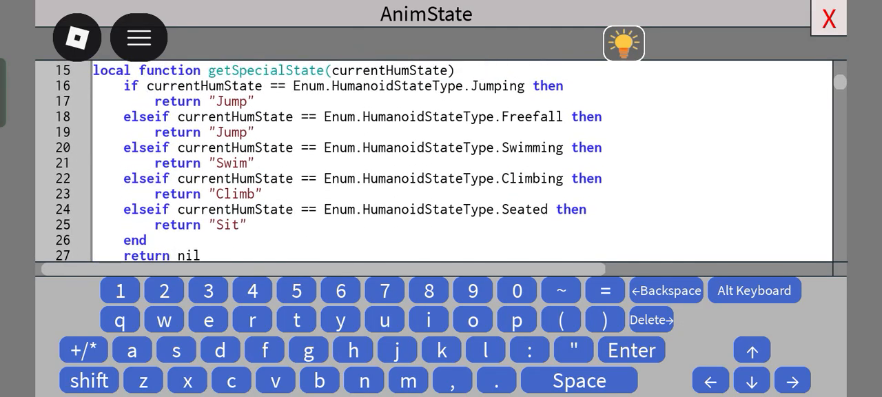
scroll("up", 3)
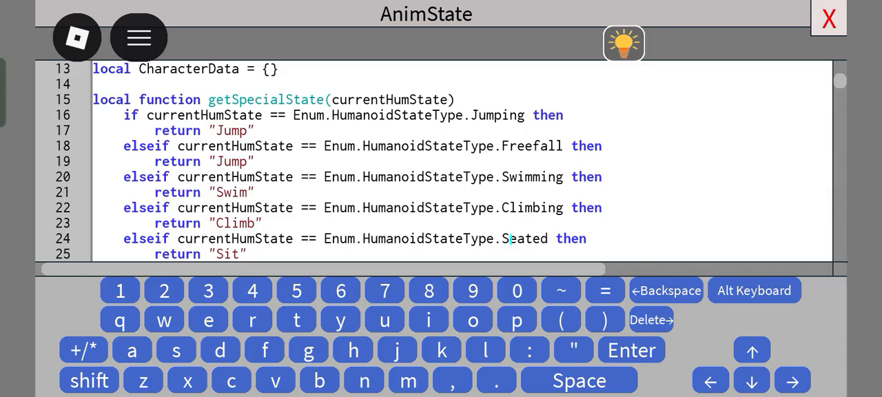
scroll("down", 3)
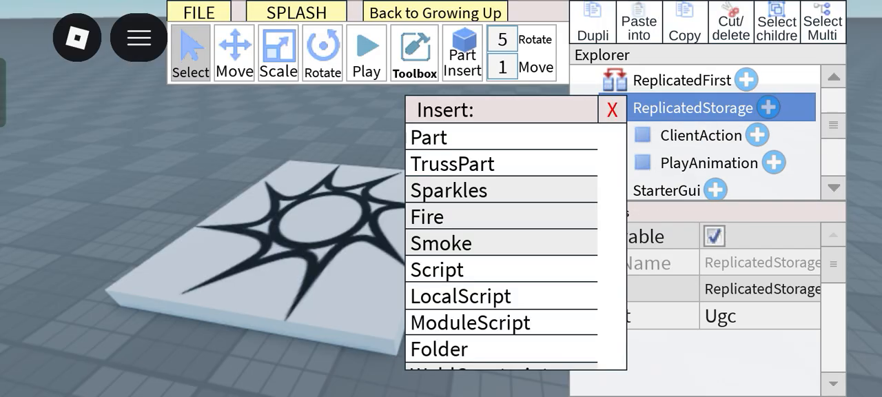
Add a folder named Animations to ReplicatedStorage and reopen the LocalScript
scroll("down", 3)
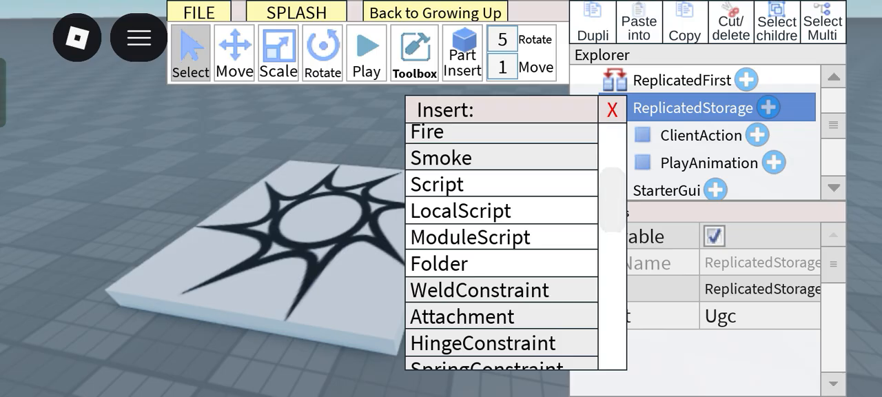
left_click(439, 263)
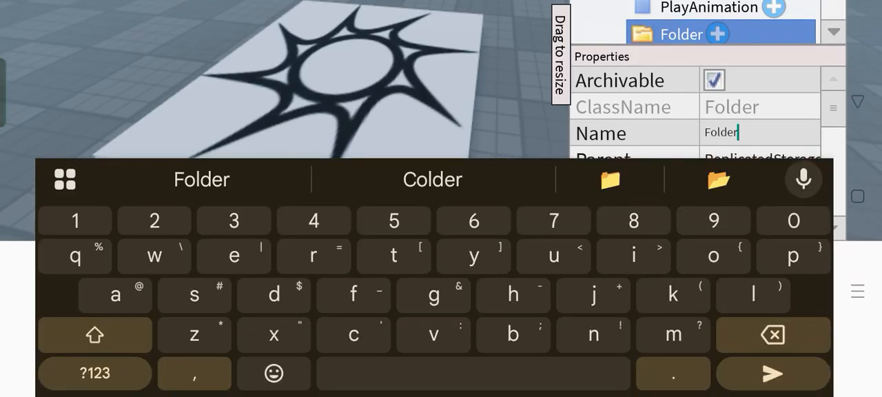
type("Animations")
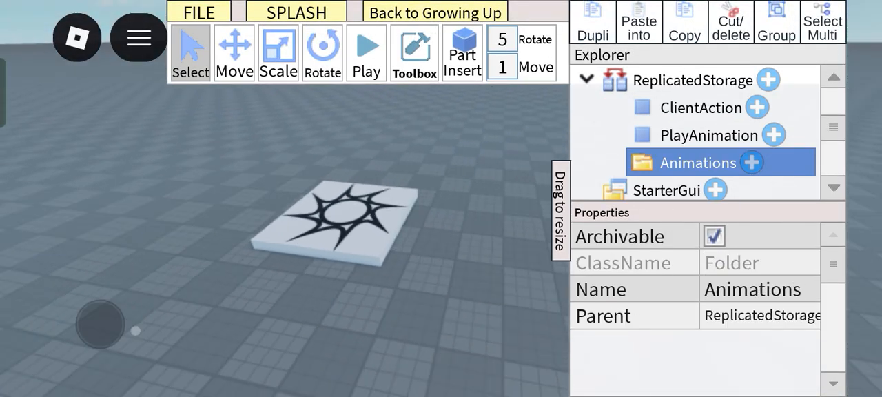
scroll("down", 3)
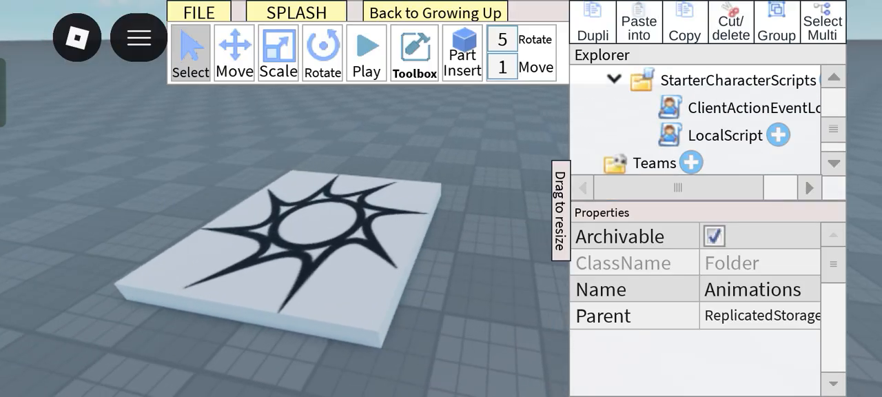
double_click(711, 135)
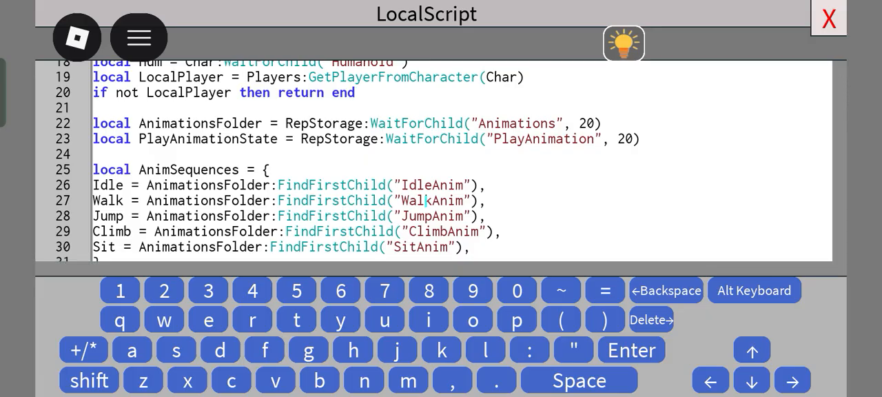
Review the AnimSequences table for Idle, Walk, Jump, Climb and Sit, then close the editor
scroll("up", 3)
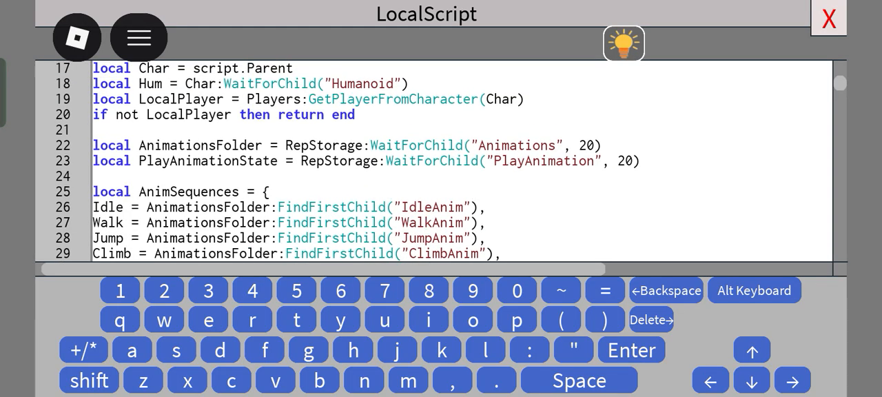
scroll("down", 3)
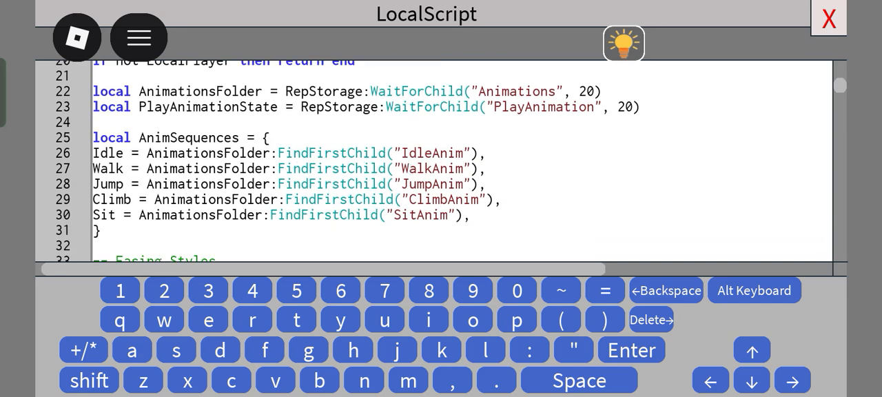
left_click(827, 17)
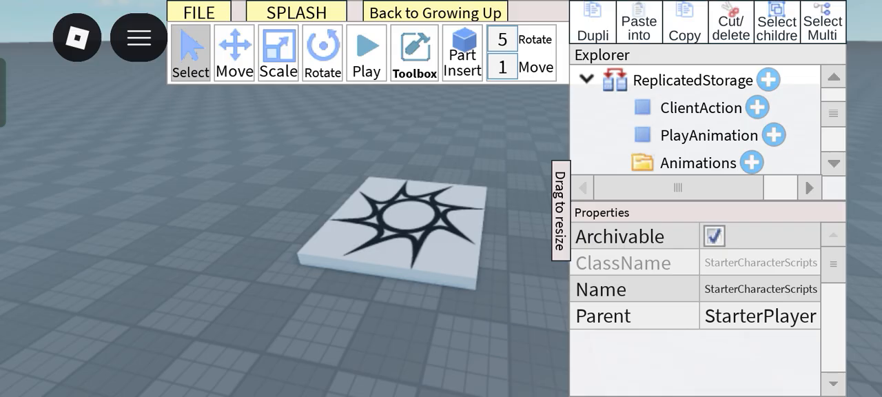
Expand the Animations folder and inspect WalkAnim and JumpAnim loop and priority properties
left_click(697, 163)
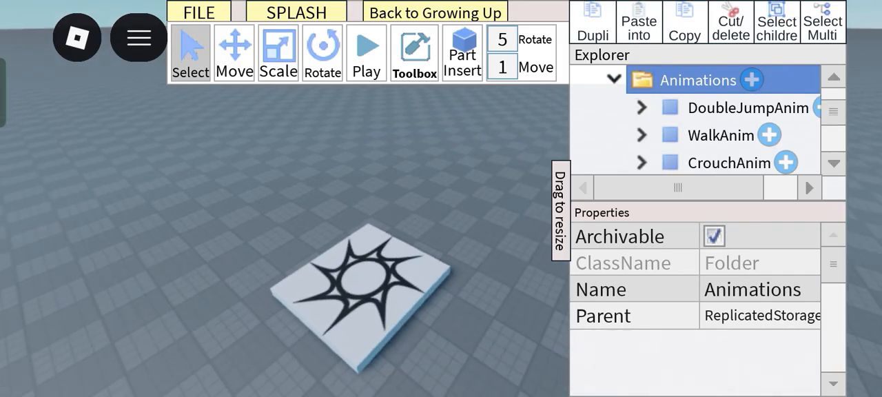
left_click(748, 107)
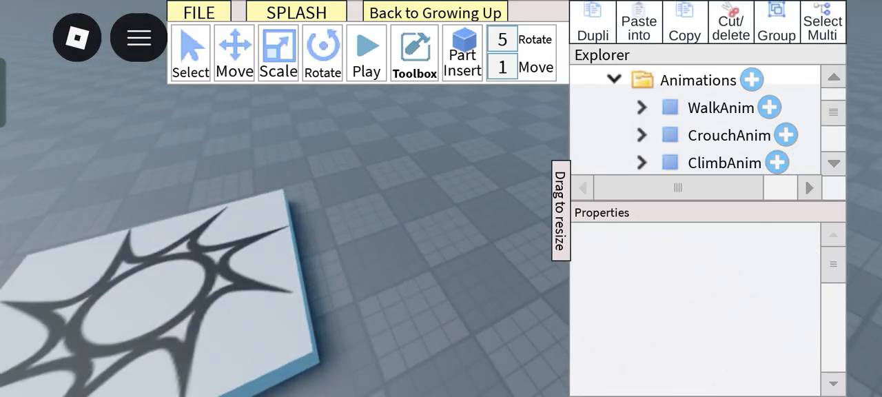
scroll("down", 3)
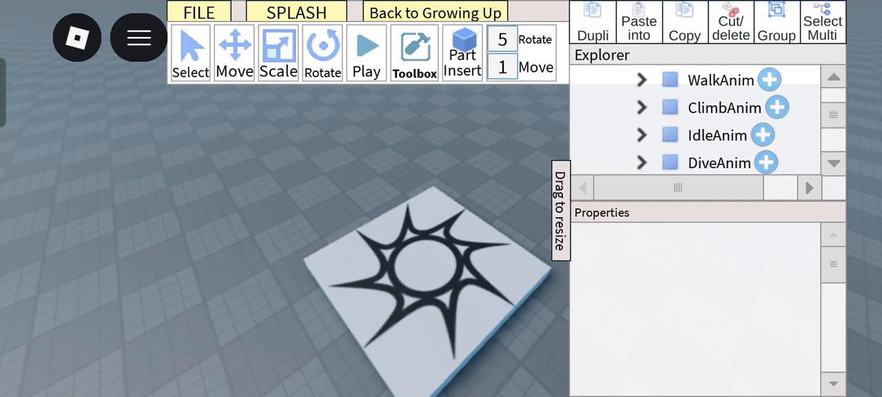
left_click(722, 79)
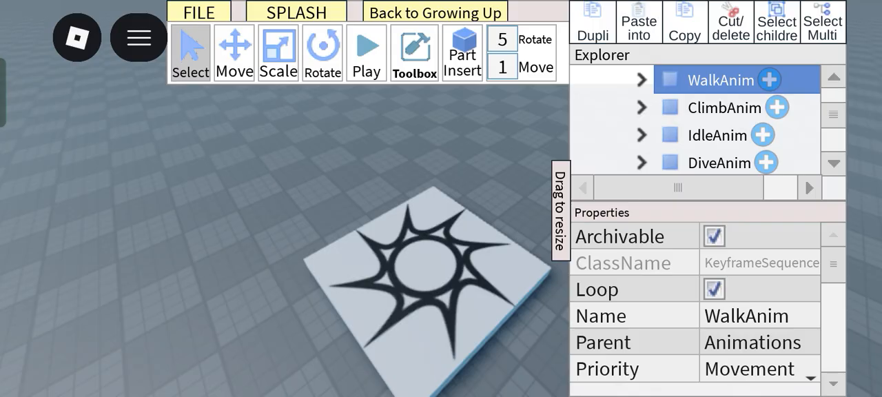
left_click(717, 106)
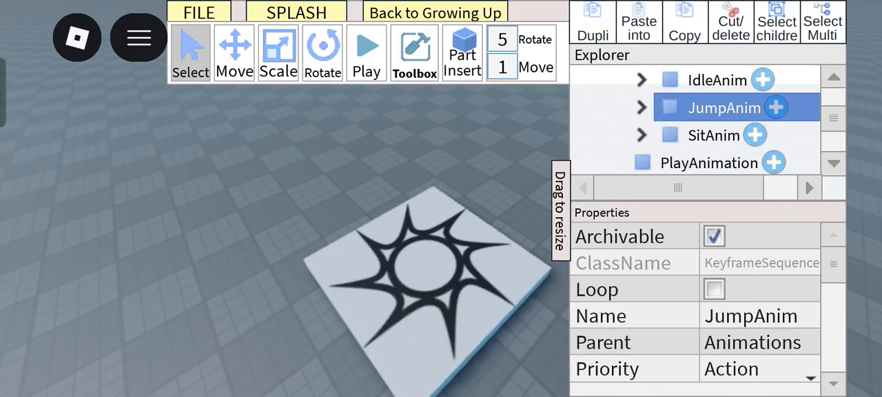
left_click(713, 135)
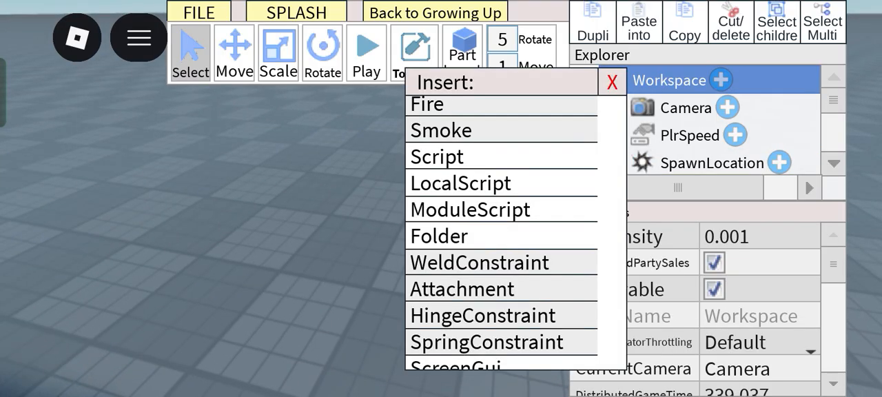
Select the climbing truss, anchor the seat block, and start a play test
left_click(610, 81)
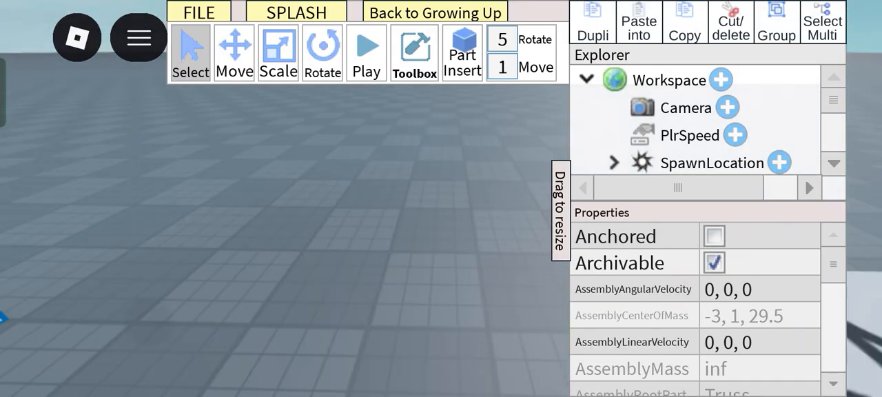
left_click(278, 52)
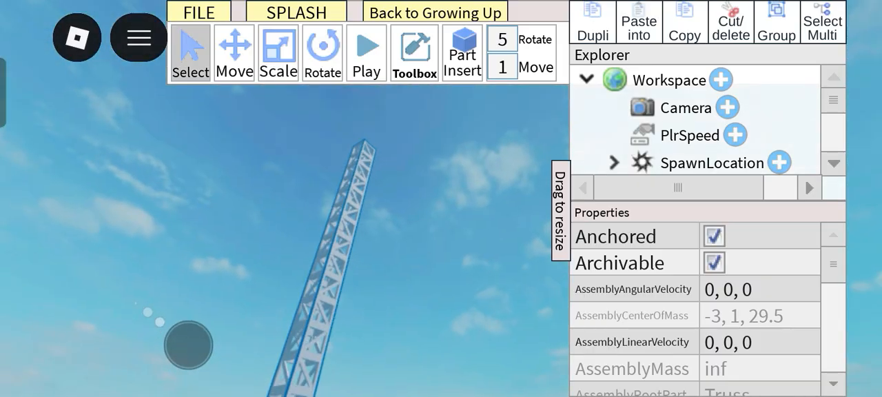
left_click(462, 52)
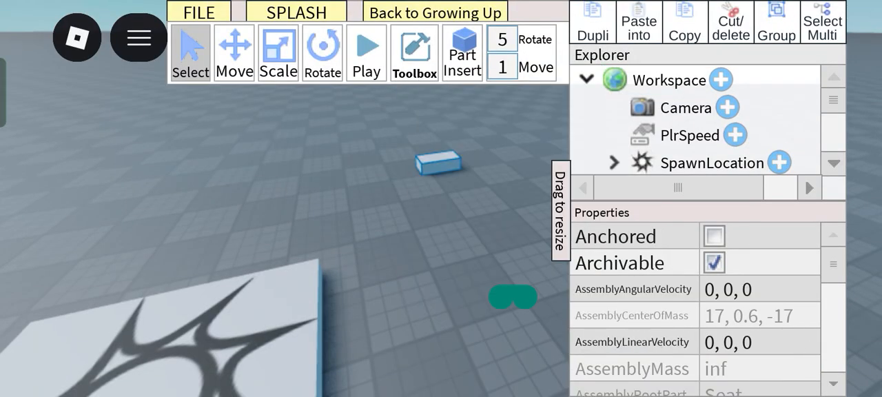
left_click(278, 52)
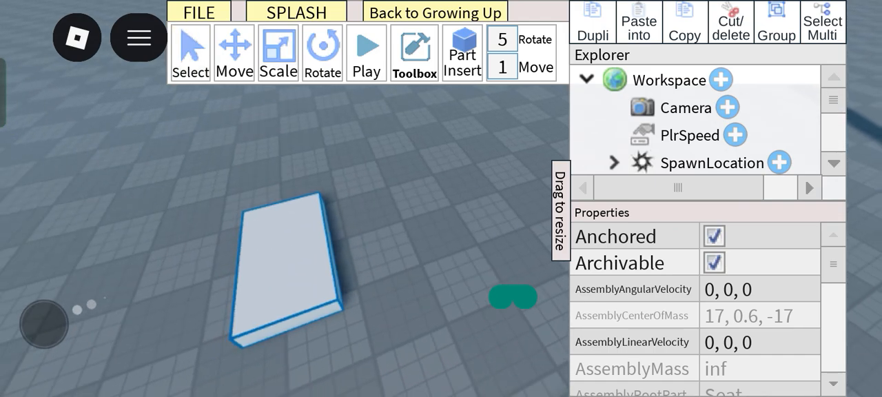
left_click(366, 52)
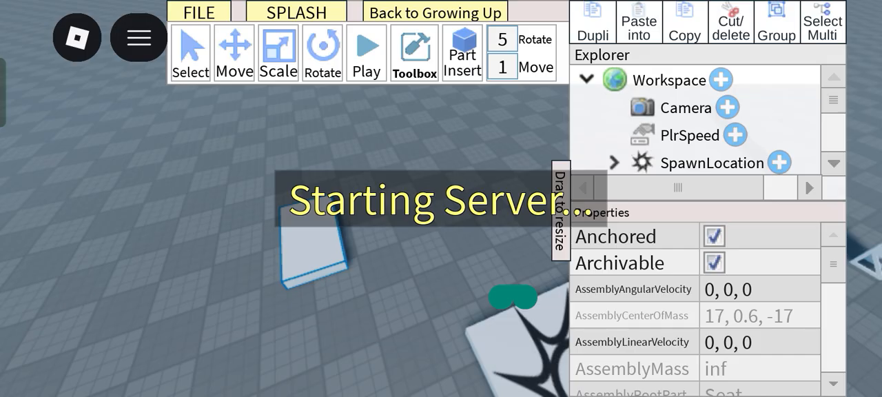
Watch the character's idle pose at spawn, then stop the test
left_click(366, 52)
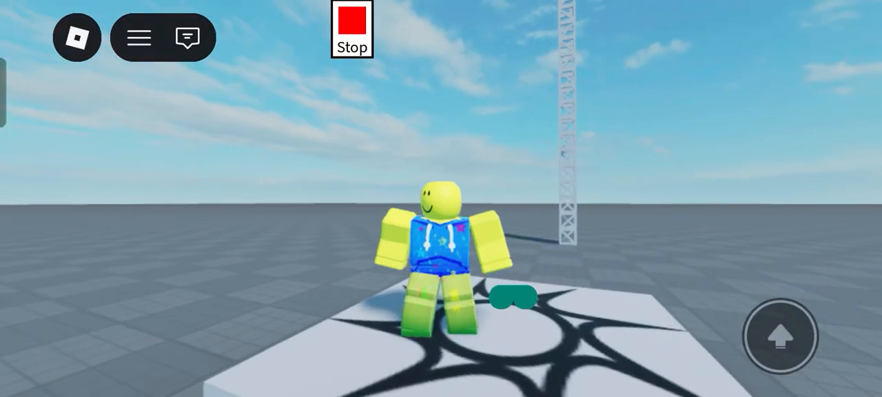
left_click(351, 29)
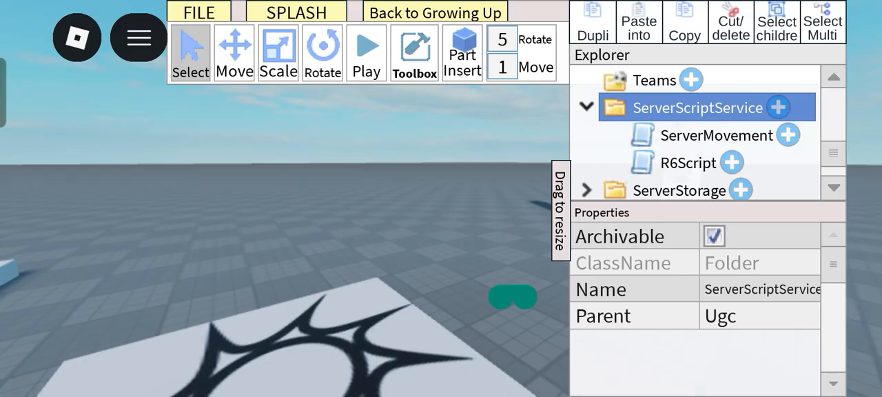
Start another play test and walk the character across the baseplate with the thumbstick
left_click(365, 51)
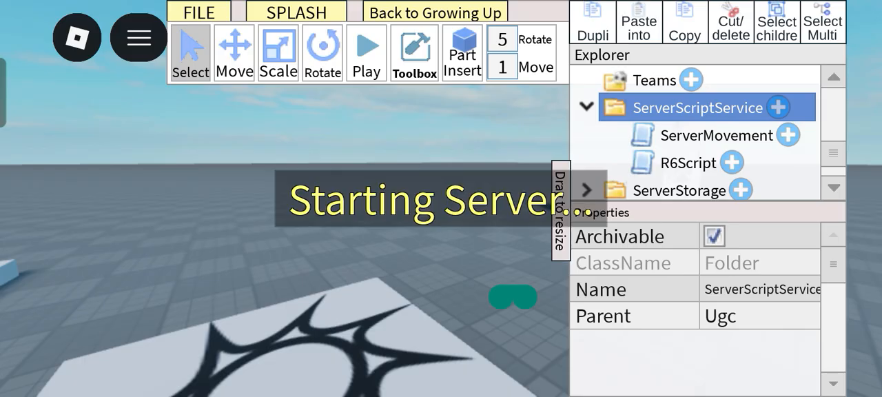
left_click(366, 52)
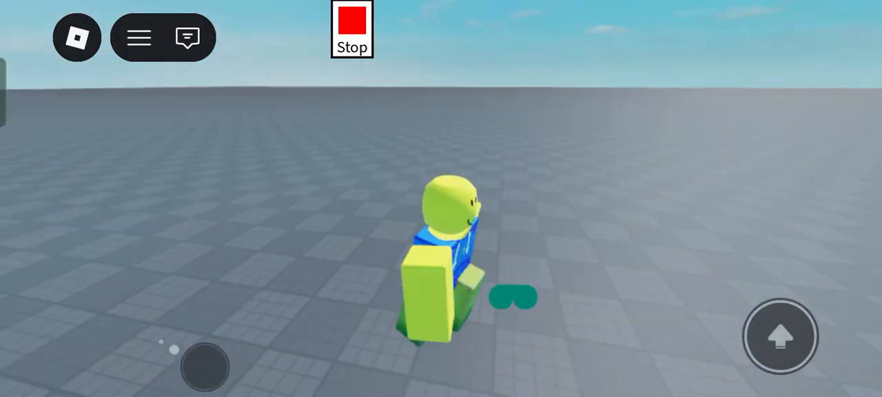
left_click_drag(203, 365, 136, 188)
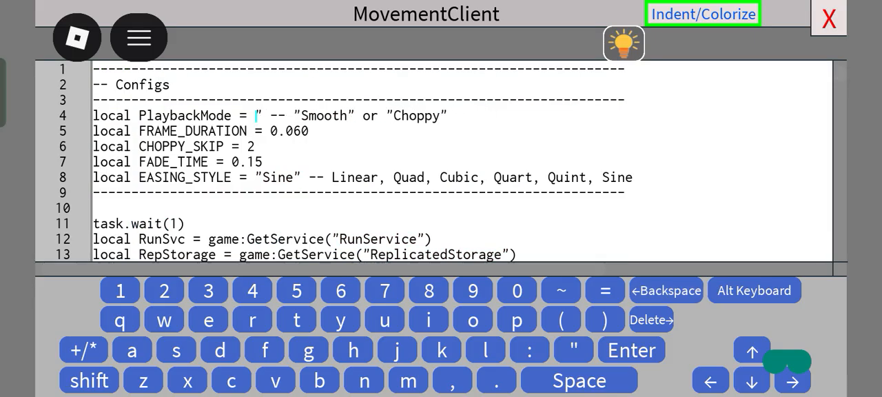
Type 'C' as the new PlaybackMode value on line 4 of MovementClient
type("C")
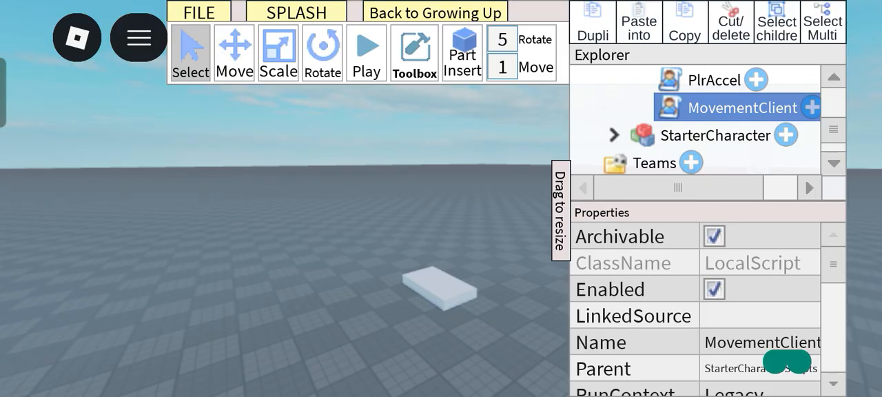
Run a play test with the new PlaybackMode, watch the character idle, then stop
left_click(366, 52)
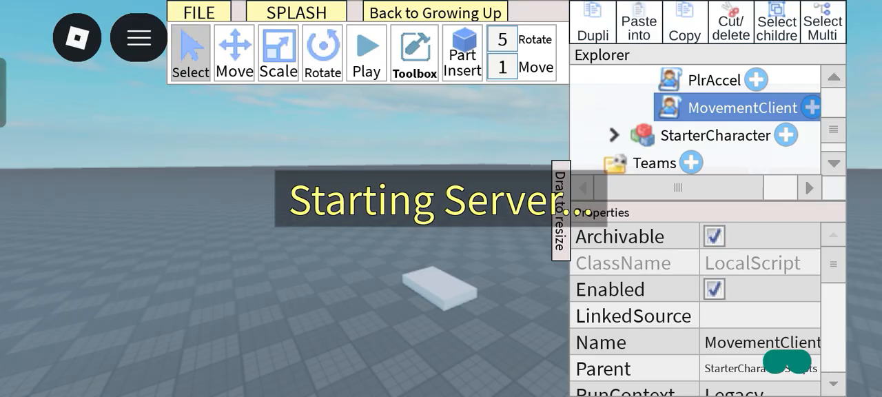
left_click(366, 52)
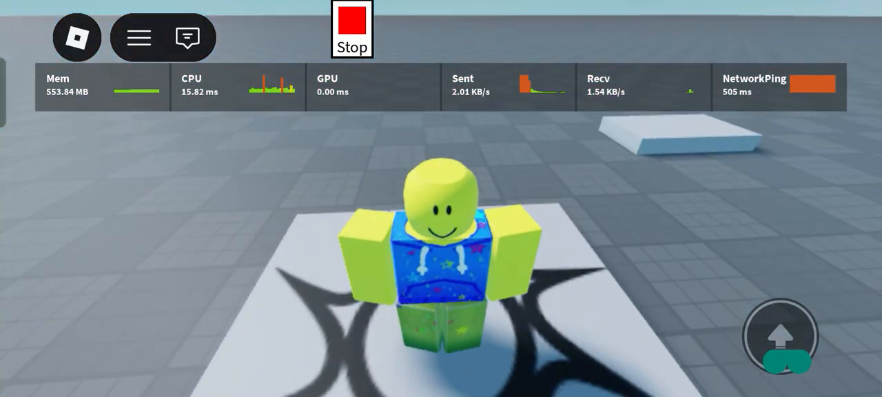
left_click(777, 86)
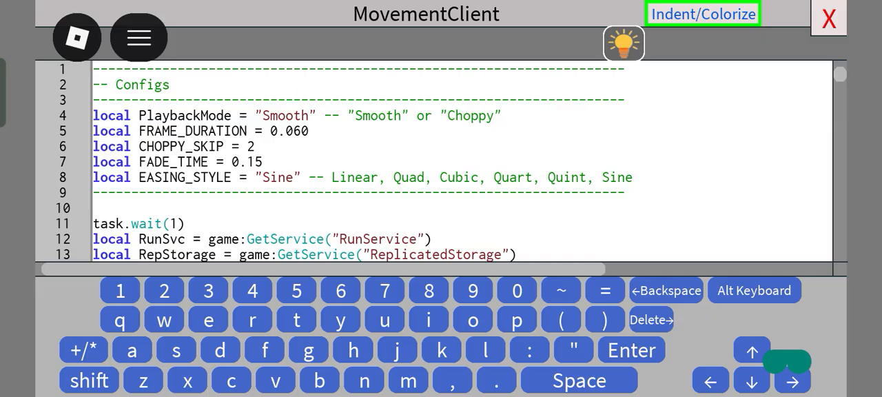
Replace EASING_STYLE 'Sine' with 'Linear' on line 8 of MovementClient and close it
left_click(284, 115)
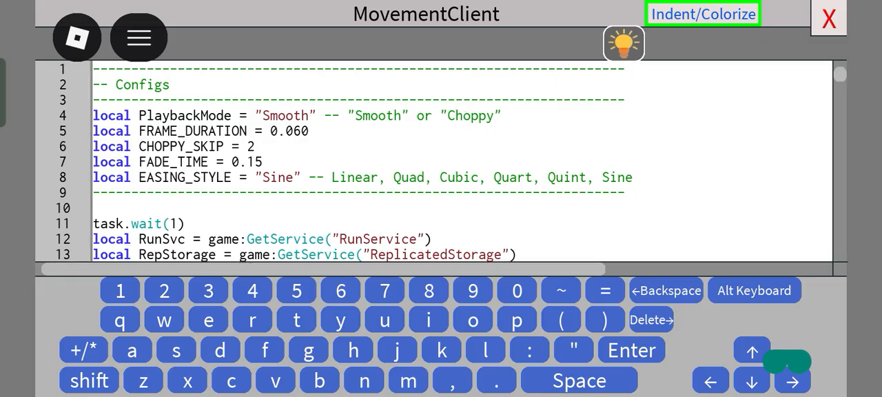
left_click(702, 13)
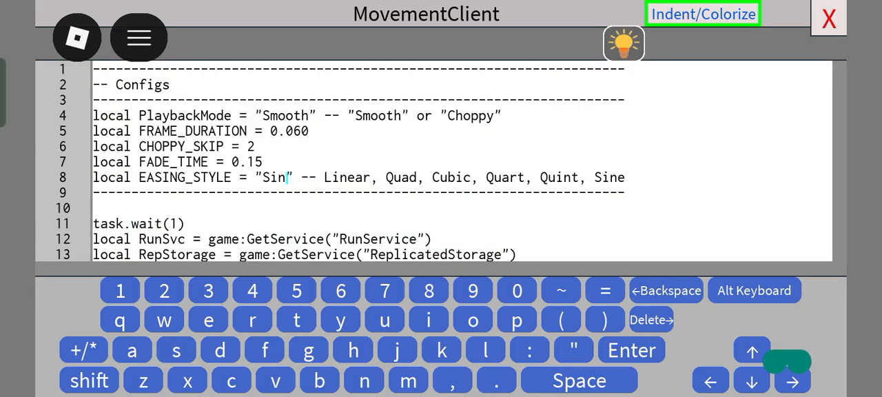
left_click(703, 13)
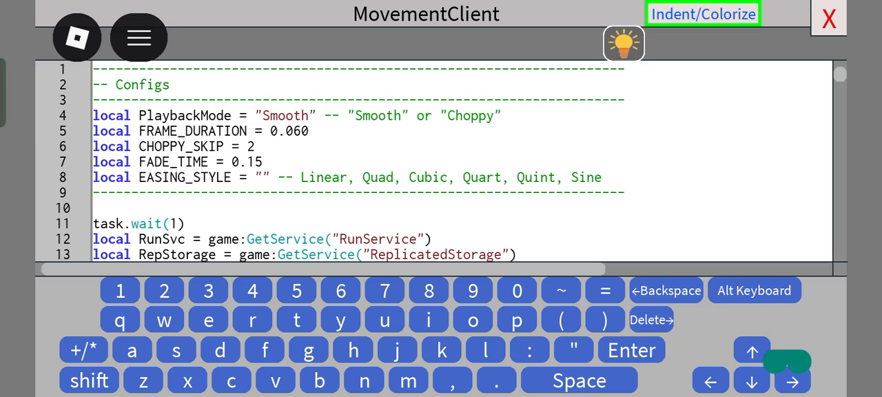
left_click(263, 177)
type("Linear")
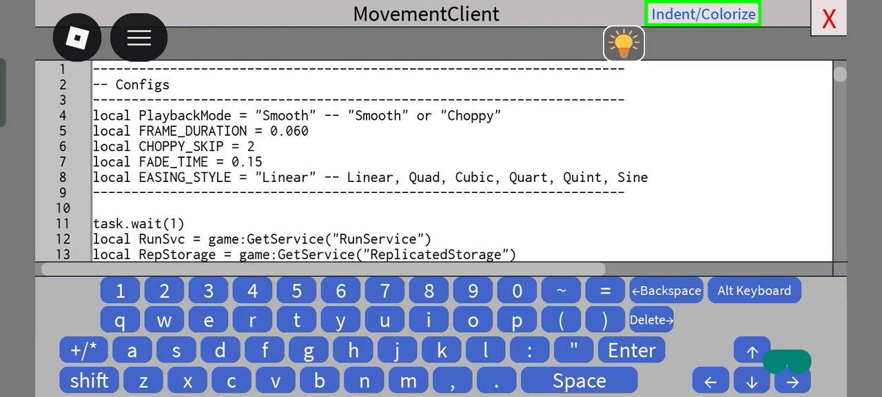
left_click(702, 13)
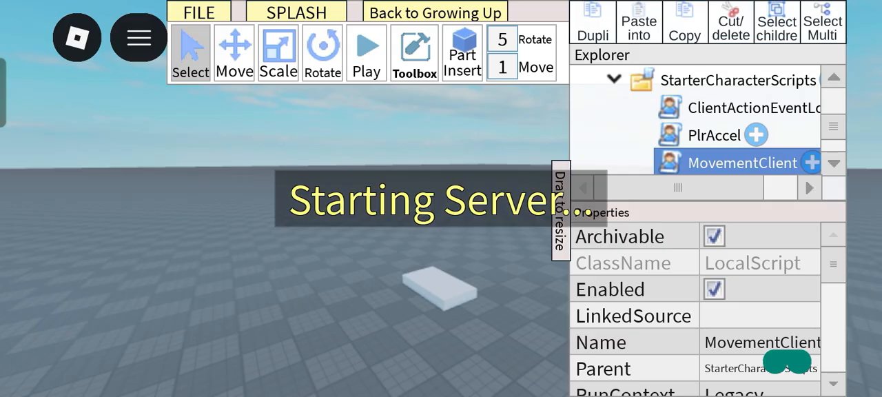
Start a play test and watch the character animate on the spawn platform with Linear easing
left_click(366, 52)
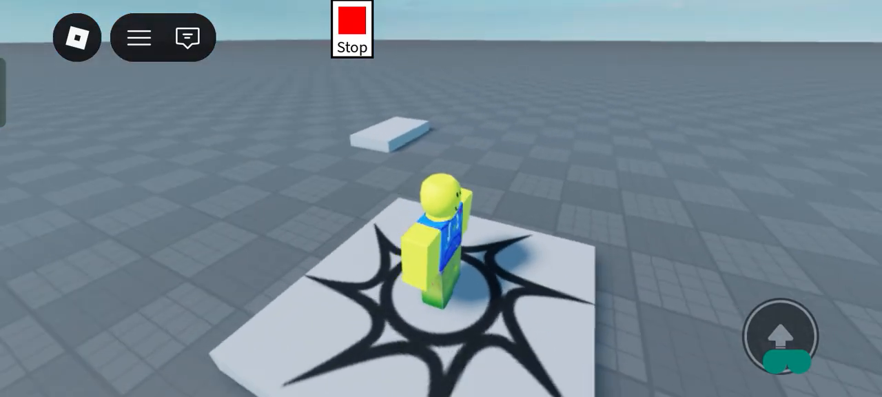